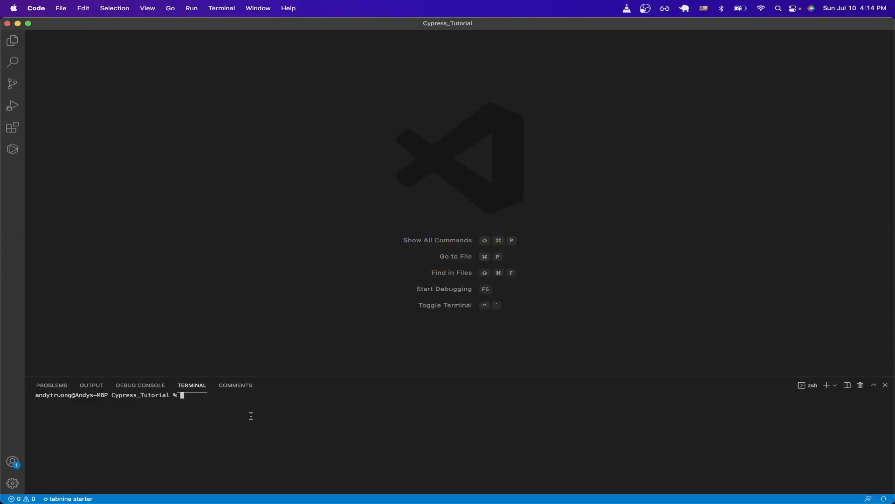
Step: Initialize the project with npm init -y and install cypress via npm install
type("npm init -y")
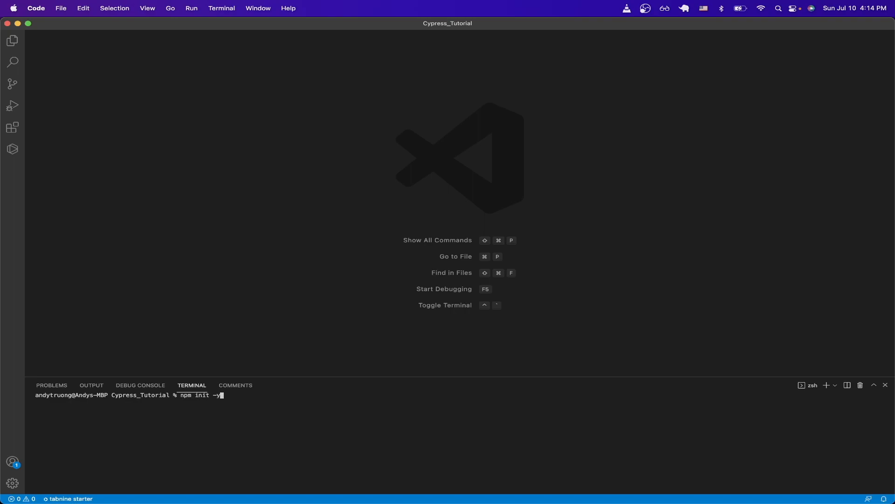
key("Enter")
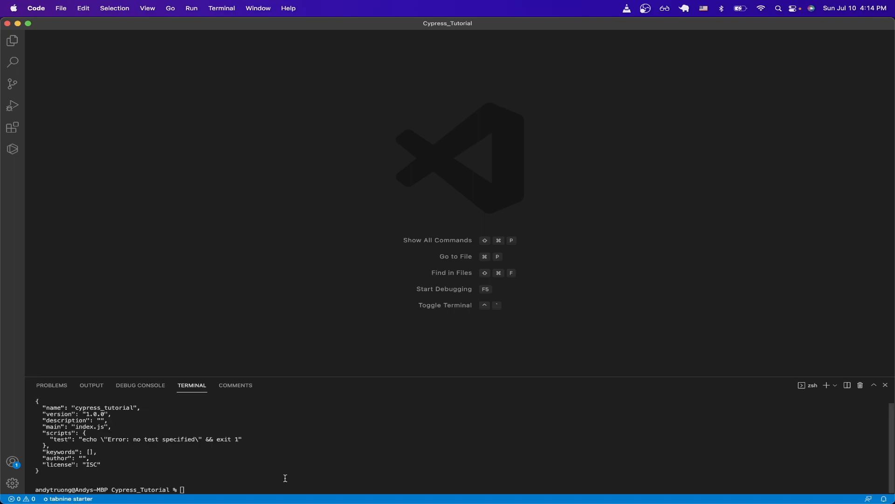
left_click(12, 40)
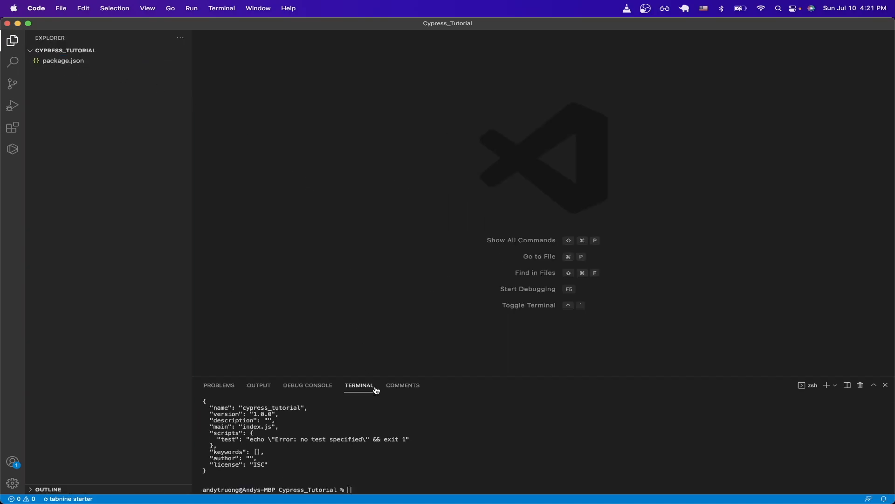
type("npm install")
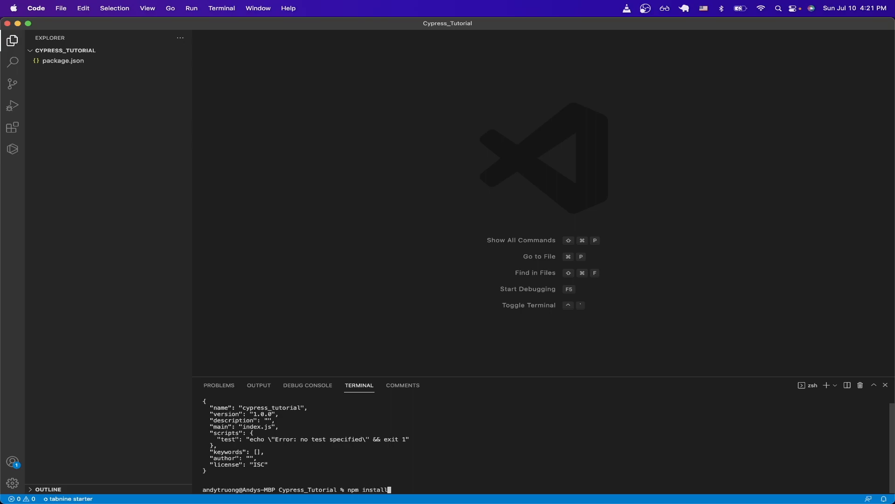
type("cypress")
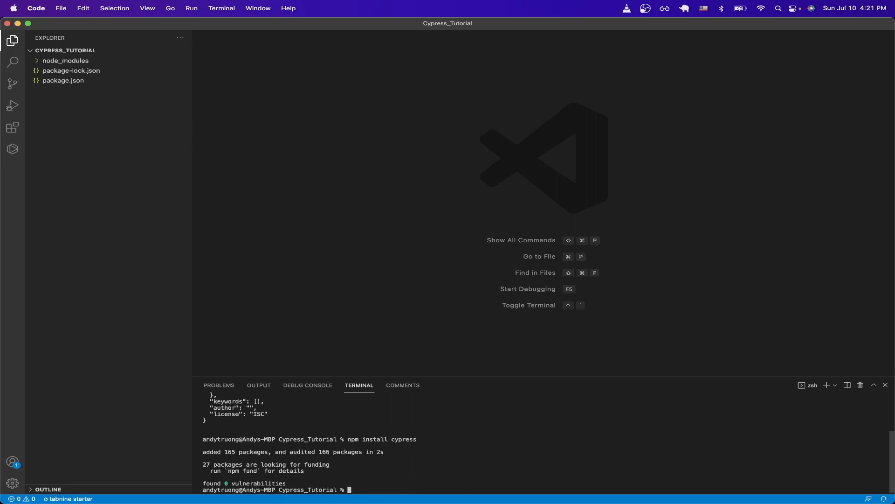
mouse_move(429, 444)
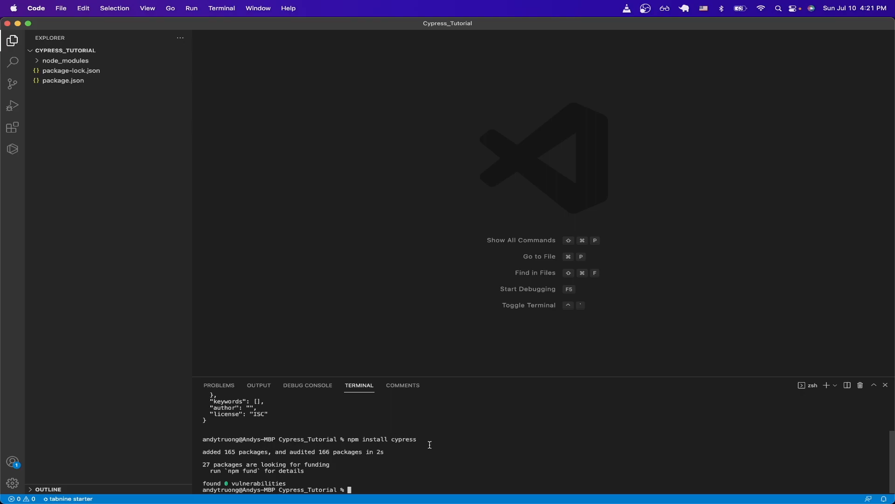
Step: Launch npx cypress open, choose E2E Testing and start testing in Chrome
type("n")
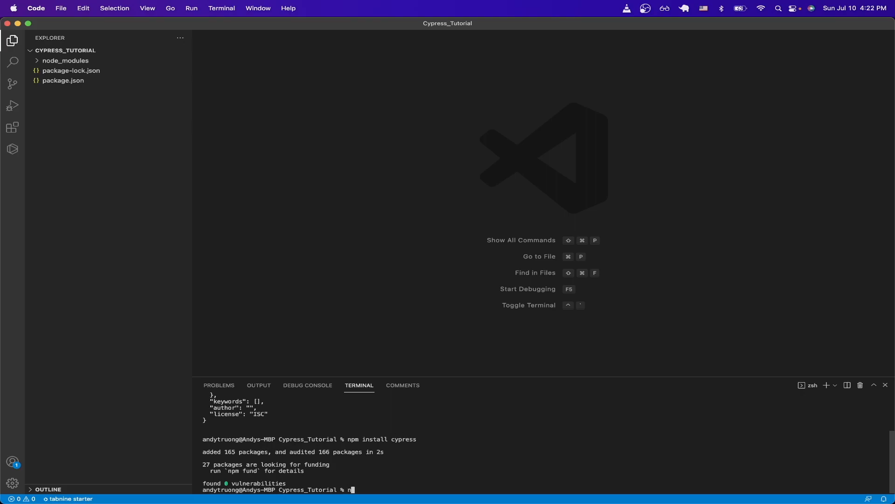
type("px cypress op")
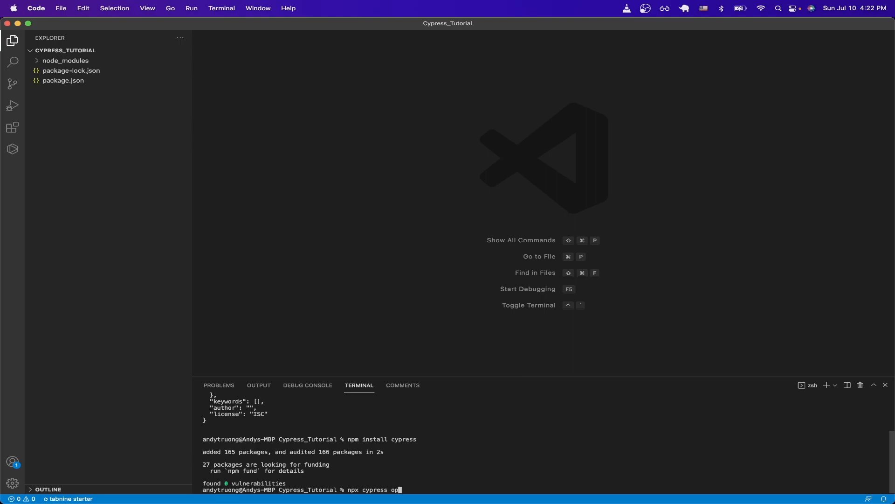
key("Enter")
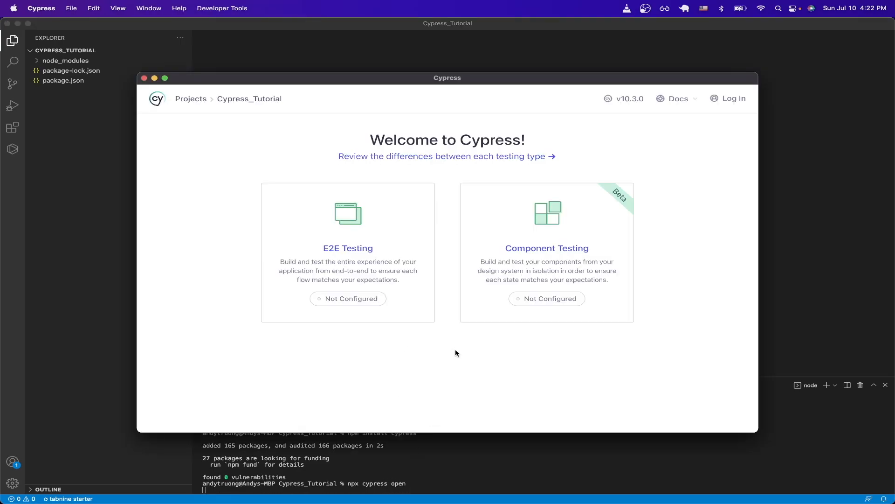
mouse_move(380, 248)
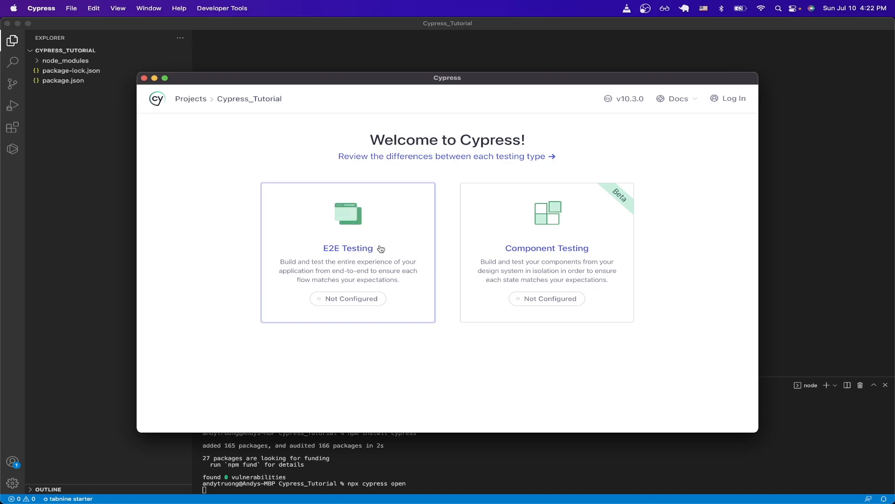
left_click(347, 248)
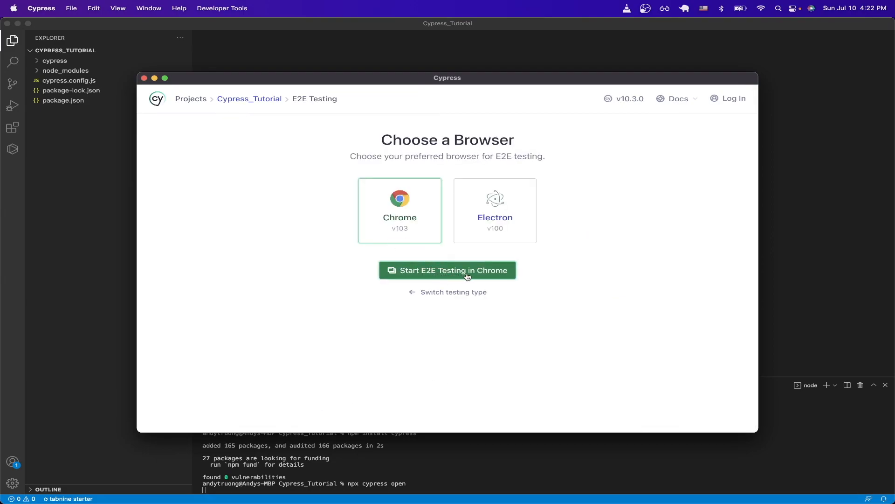
left_click(447, 271)
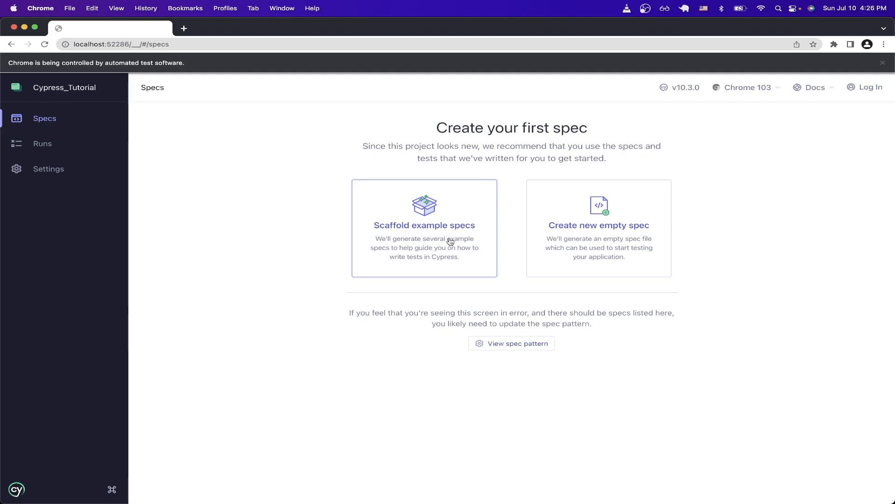
Step: Scaffold the example specs and run todo.cy.js so its six tests pass
left_click(425, 228)
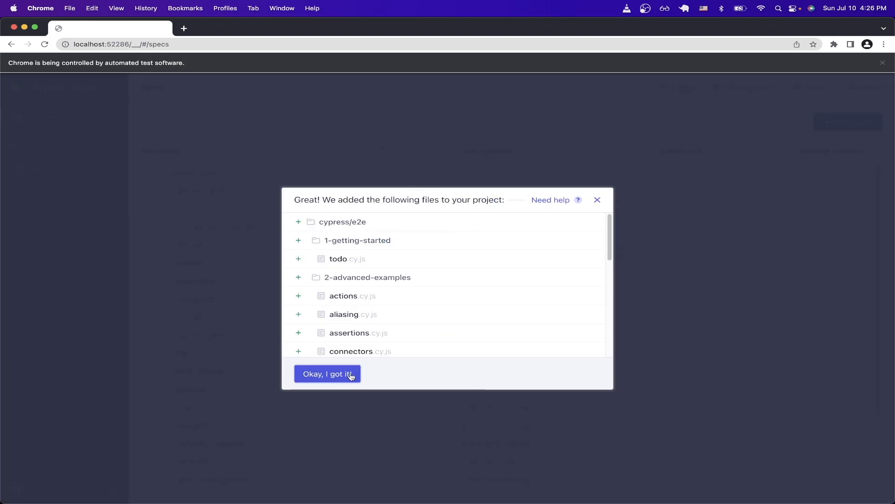
left_click(327, 373)
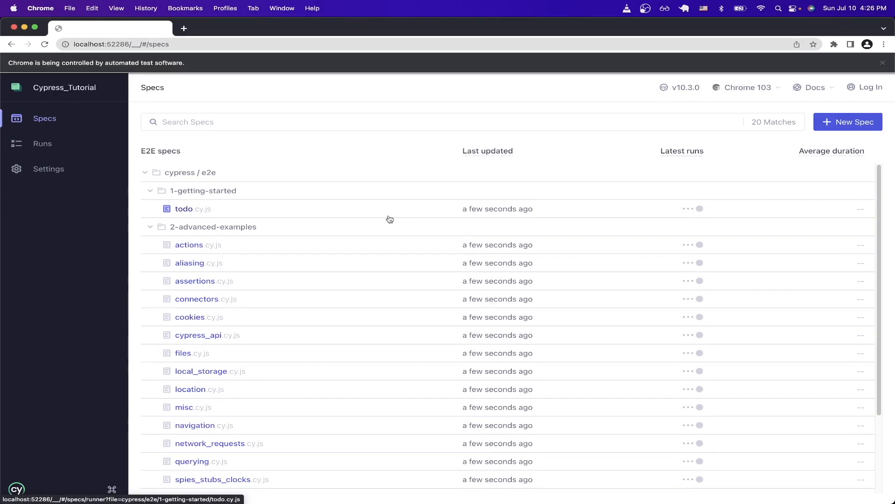
mouse_move(362, 216)
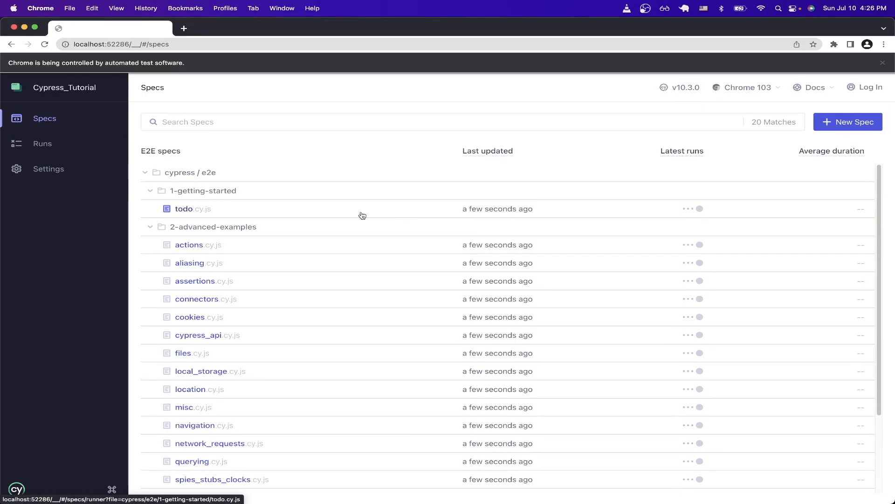
left_click(184, 209)
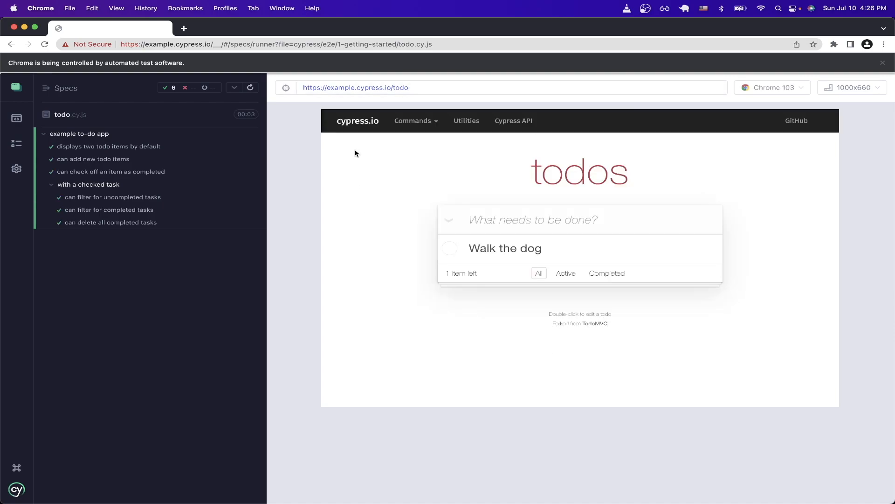
mouse_move(240, 125)
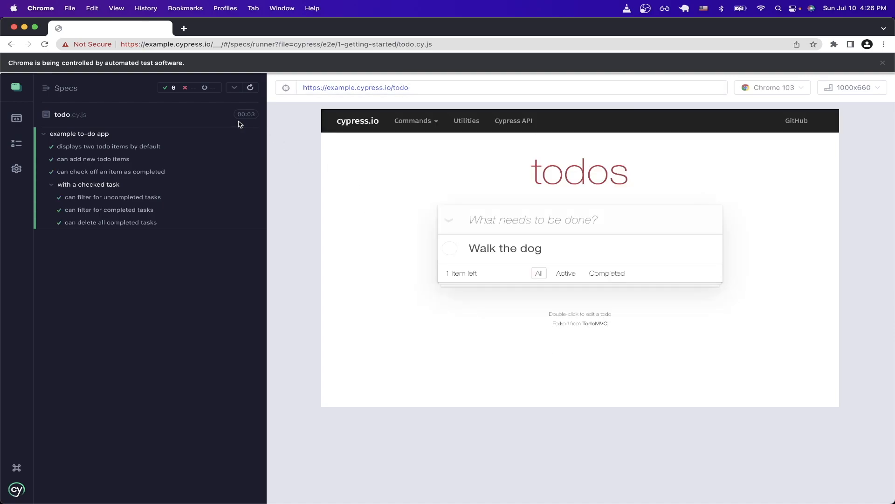
mouse_move(214, 159)
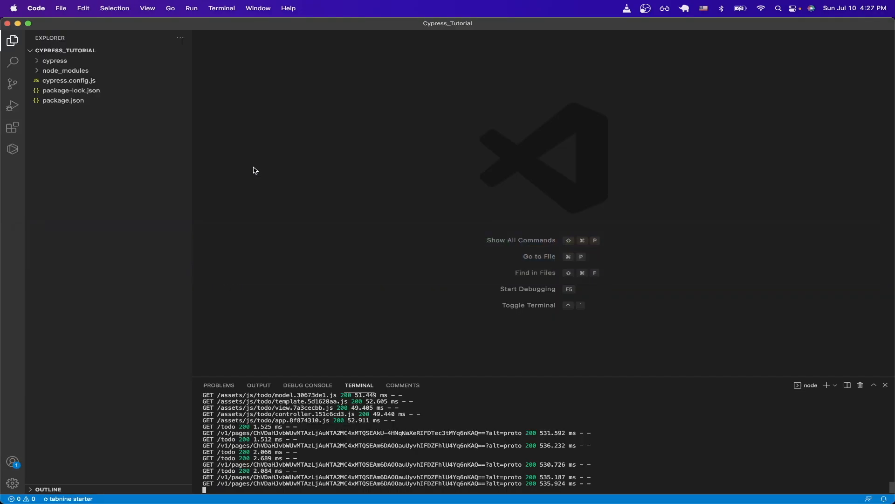
Step: Expand cypress > e2e > 1-getting-started in the Explorer to reach todo.cy.js
left_click(54, 60)
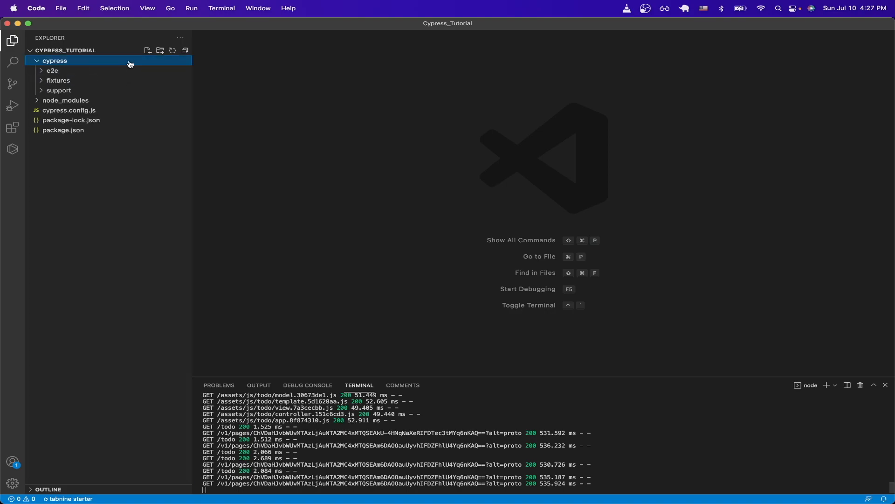
mouse_move(133, 76)
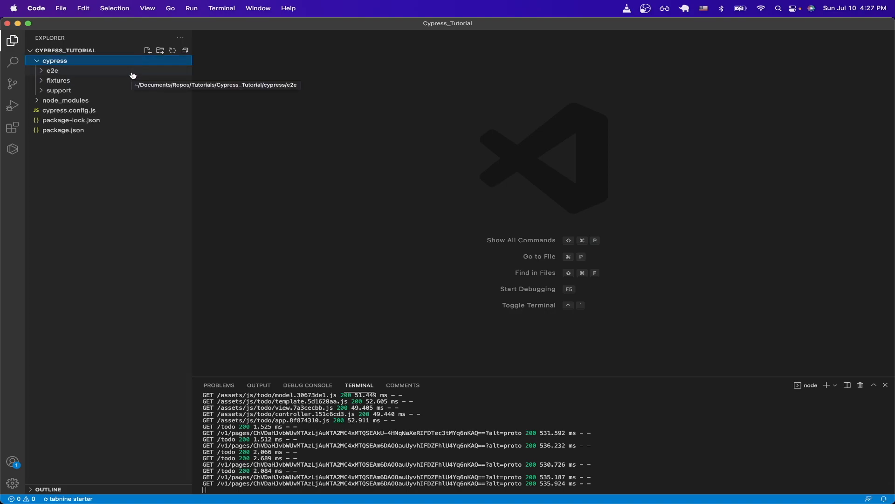
left_click(51, 71)
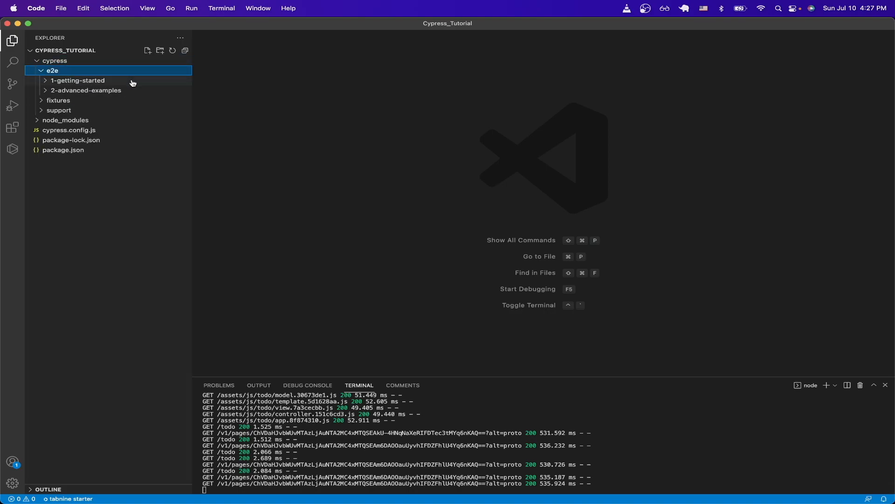
left_click(77, 80)
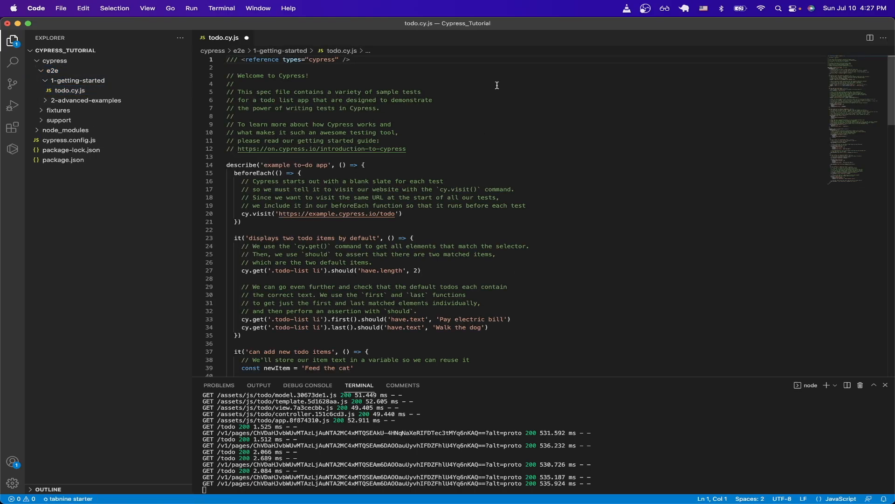
mouse_move(517, 104)
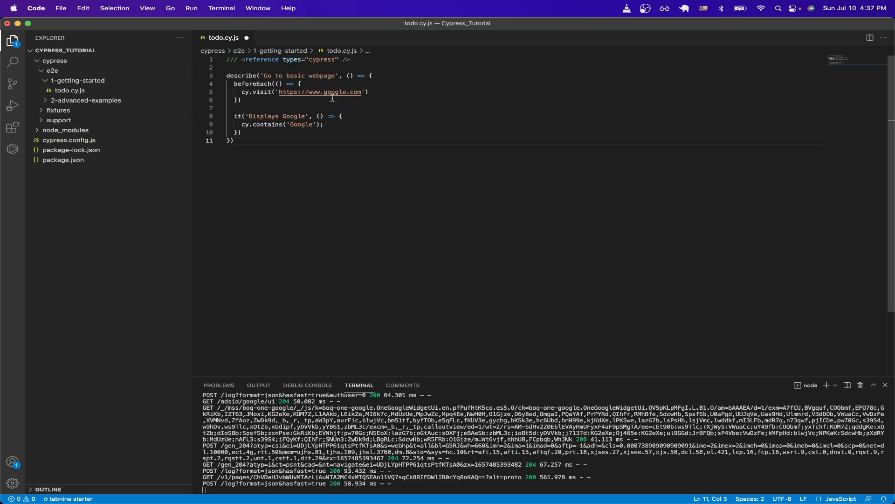
mouse_move(363, 98)
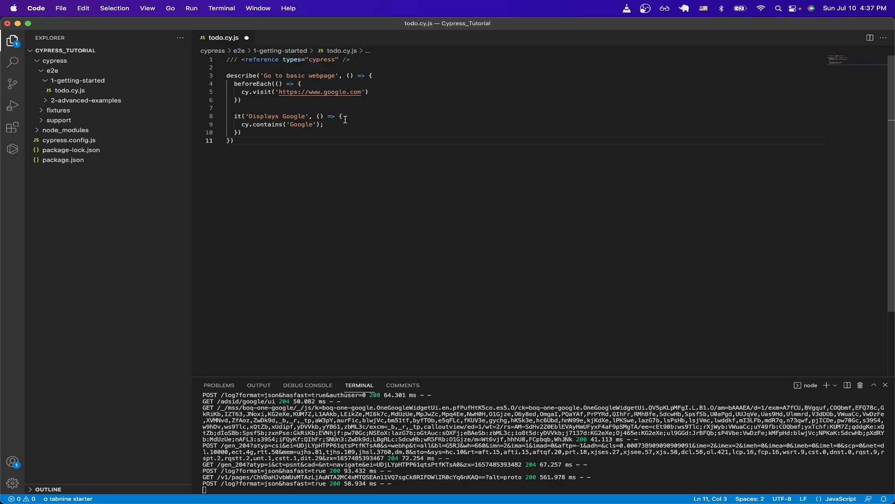
mouse_move(308, 132)
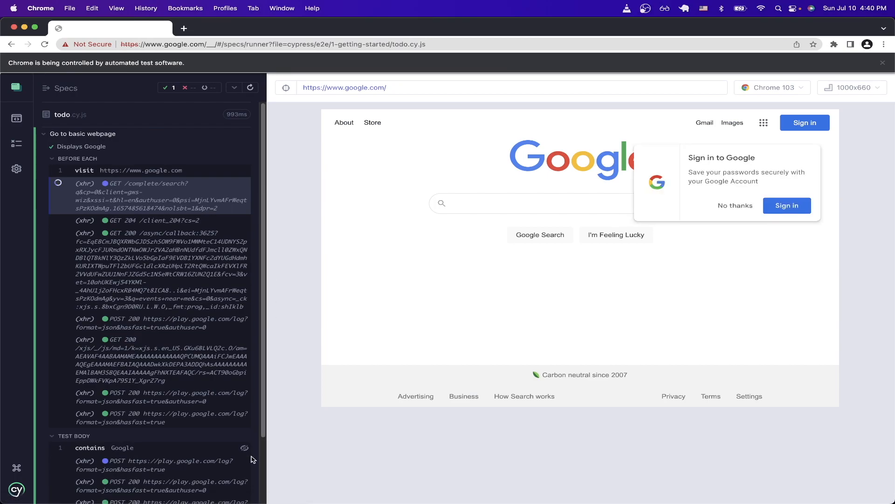
Step: Replace 'Google' in the cy.contains check with 'youtube'
scroll("down", 3)
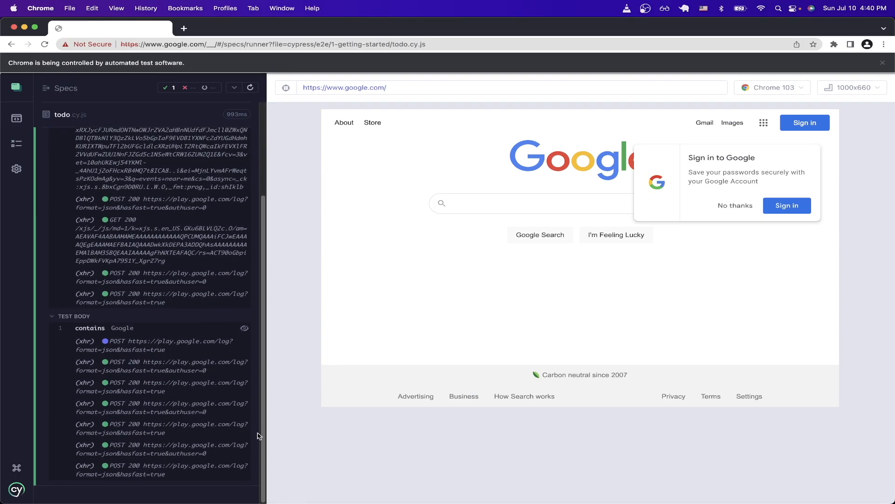
mouse_move(265, 341)
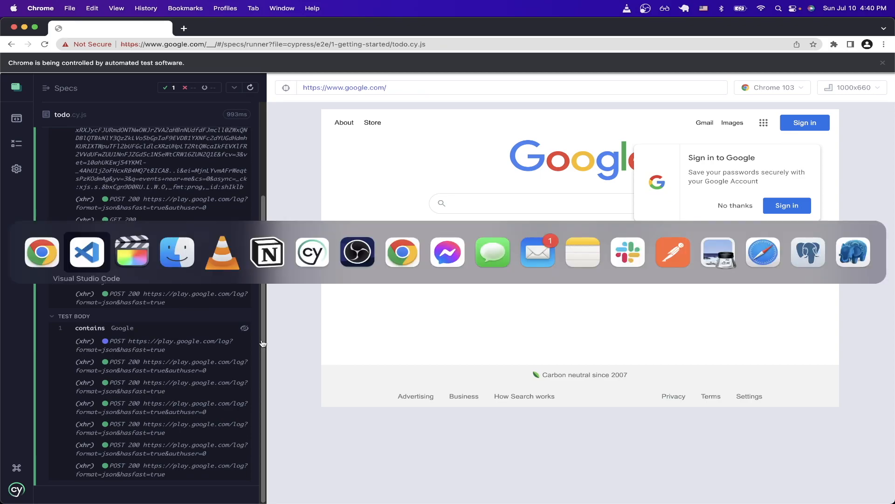
left_click(85, 252)
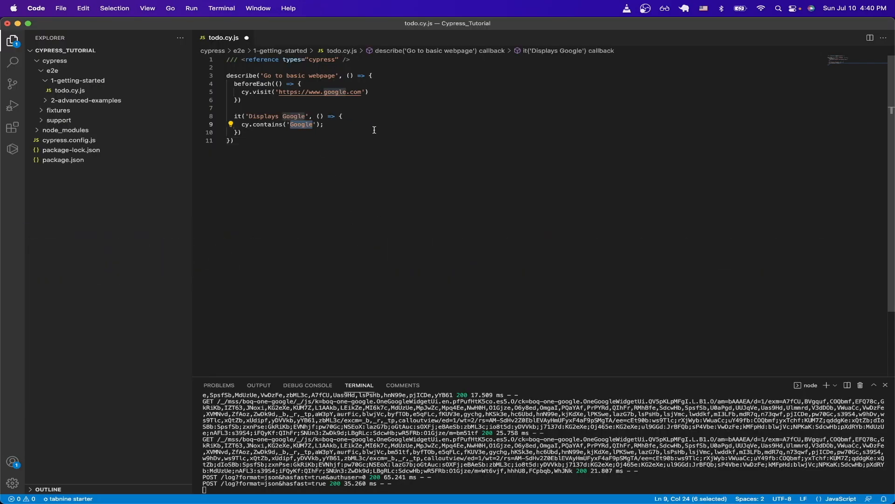
type("youtub")
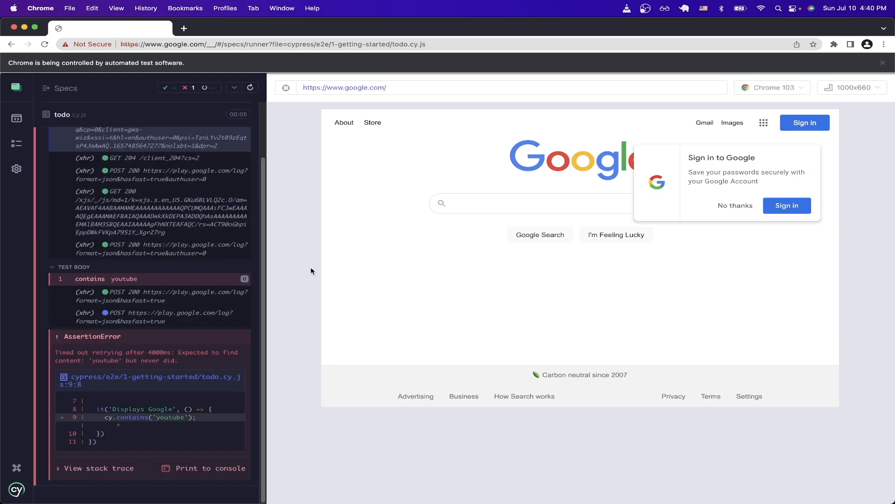
mouse_move(313, 327)
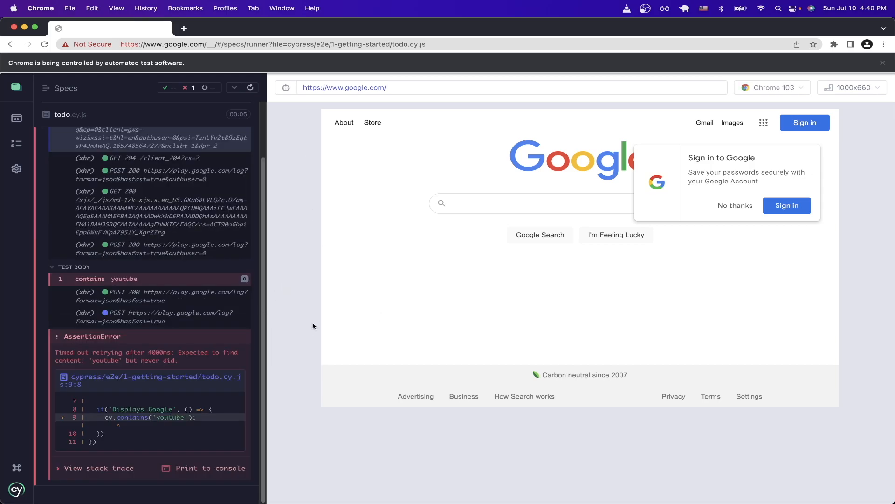
mouse_move(266, 355)
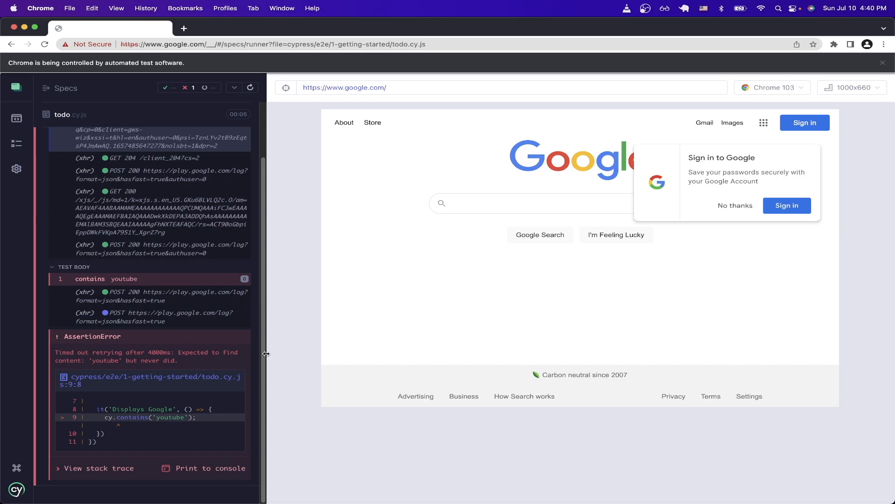
mouse_move(207, 360)
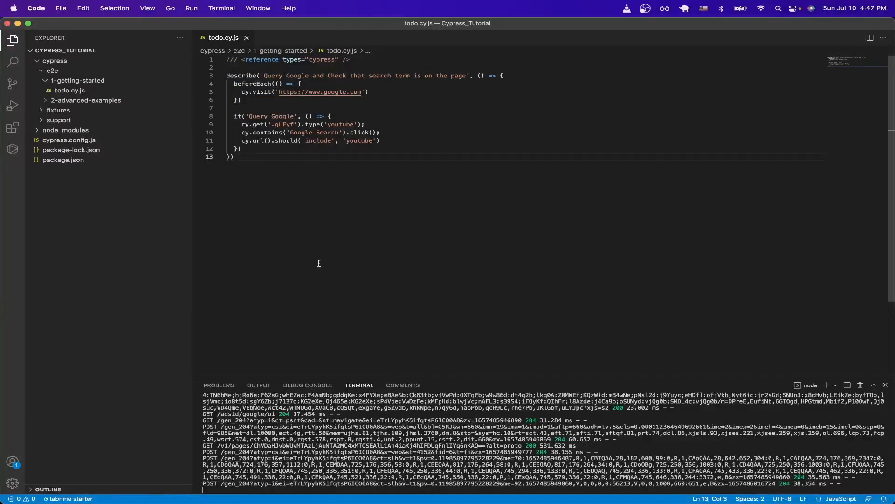
mouse_move(503, 121)
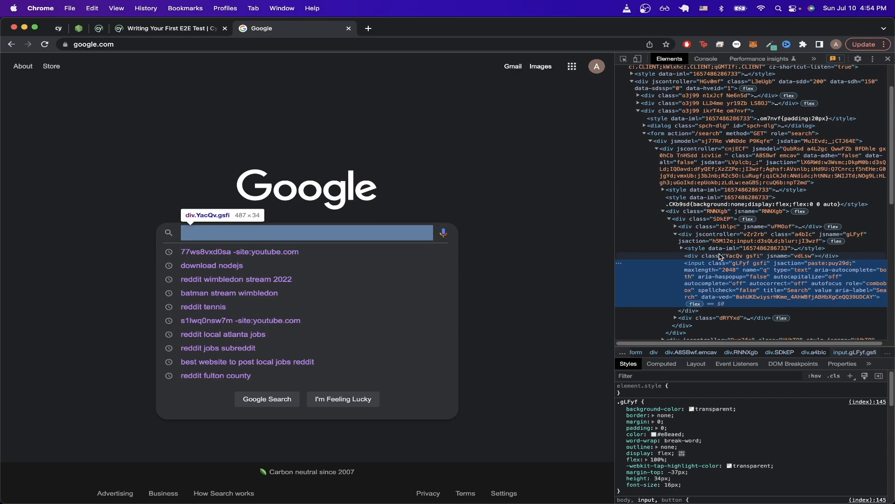
mouse_move(740, 266)
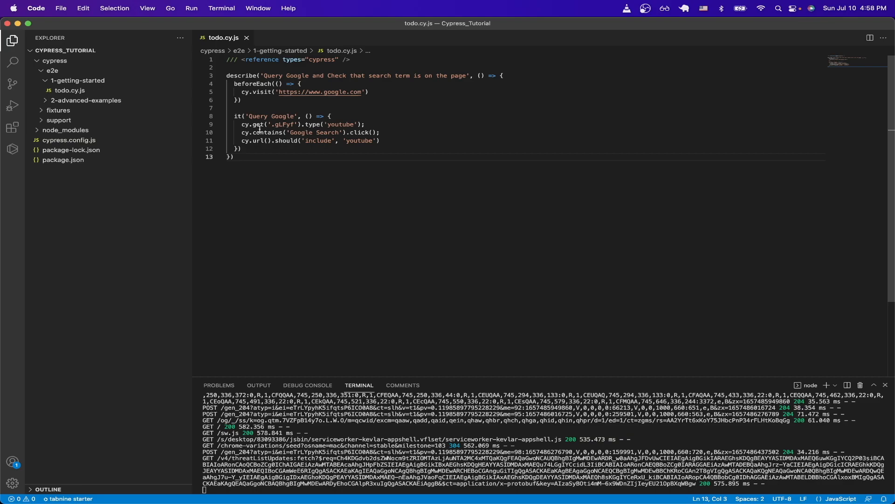
mouse_move(300, 133)
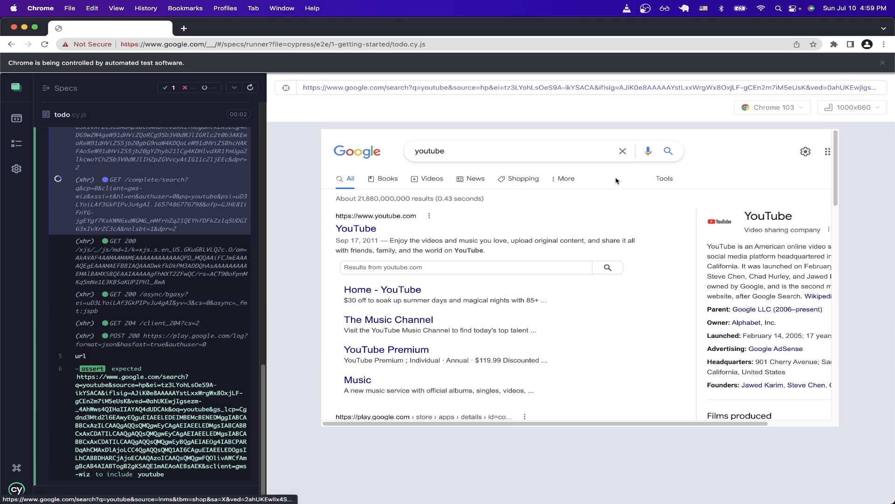
mouse_move(427, 216)
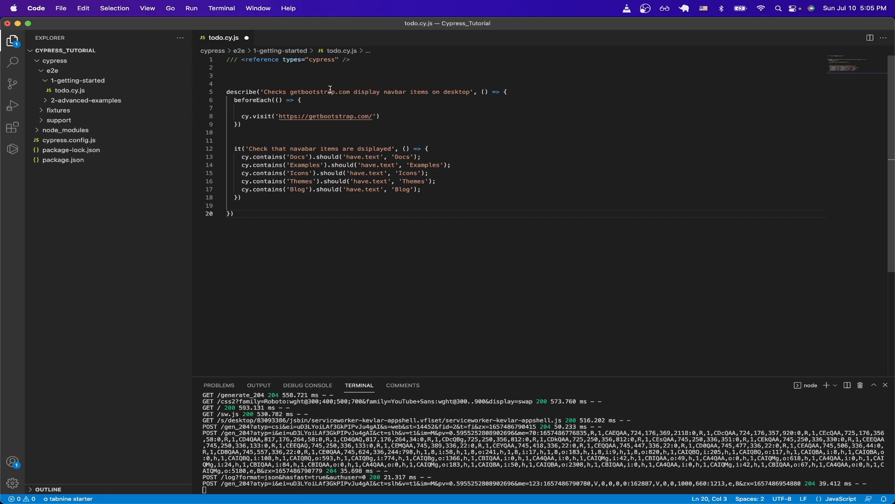
mouse_move(437, 91)
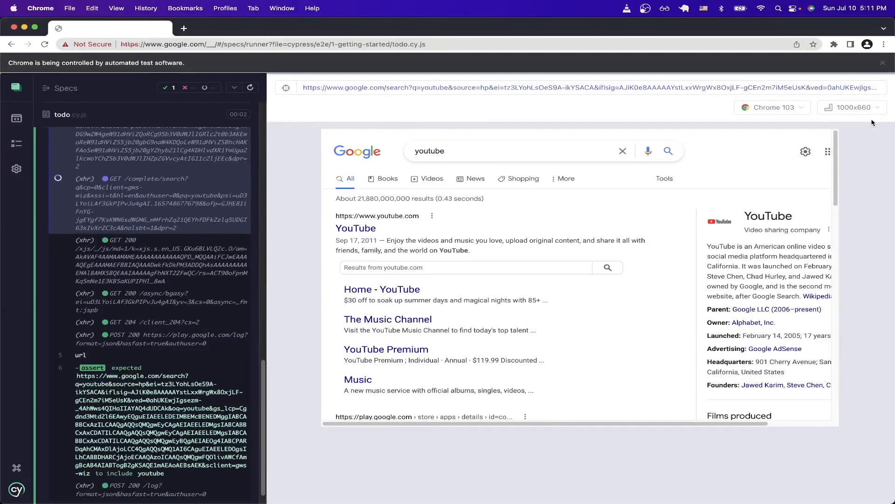
mouse_move(866, 120)
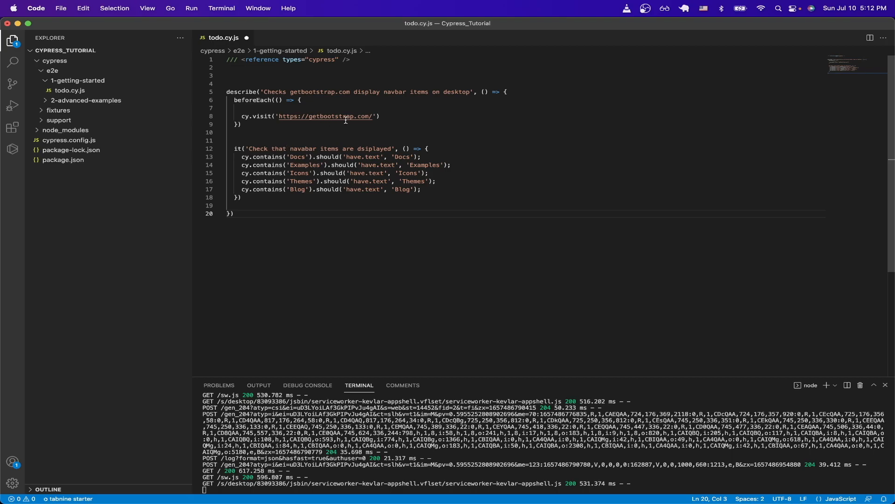
mouse_move(303, 159)
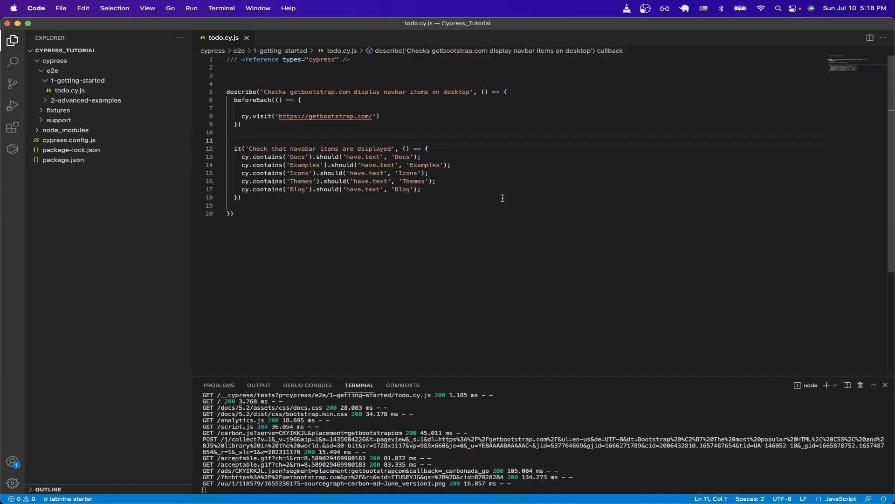
mouse_move(488, 157)
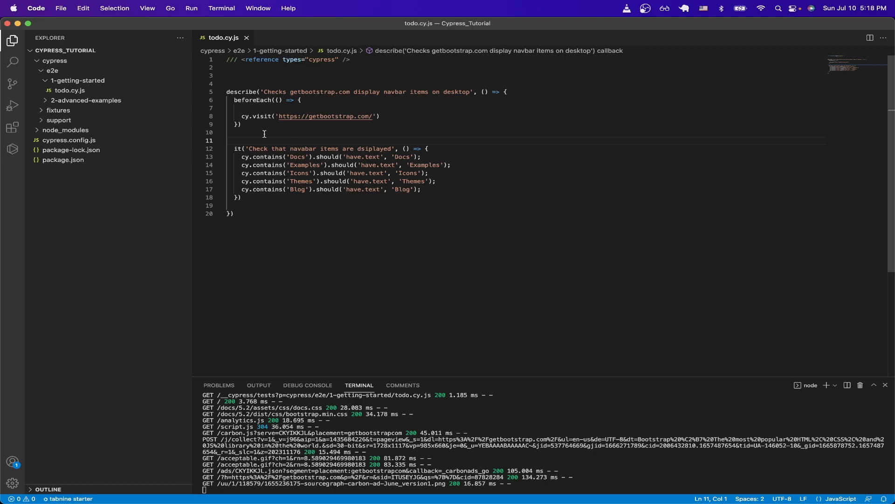
mouse_move(290, 141)
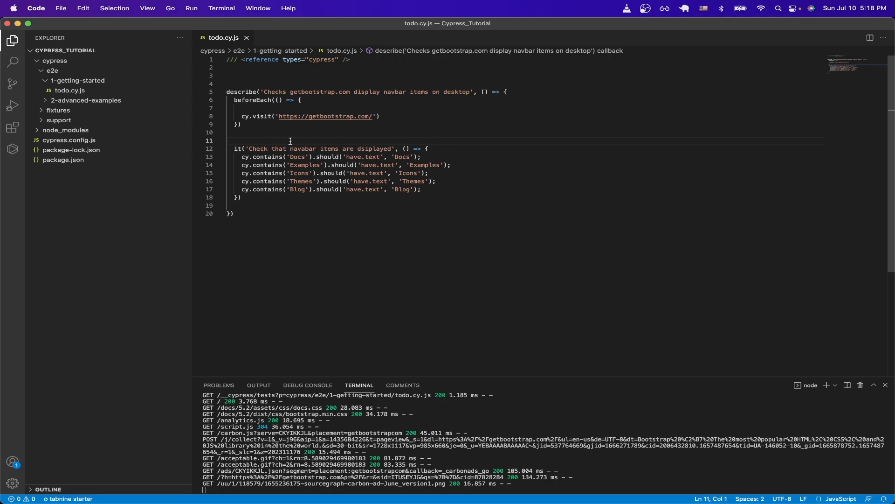
mouse_move(307, 157)
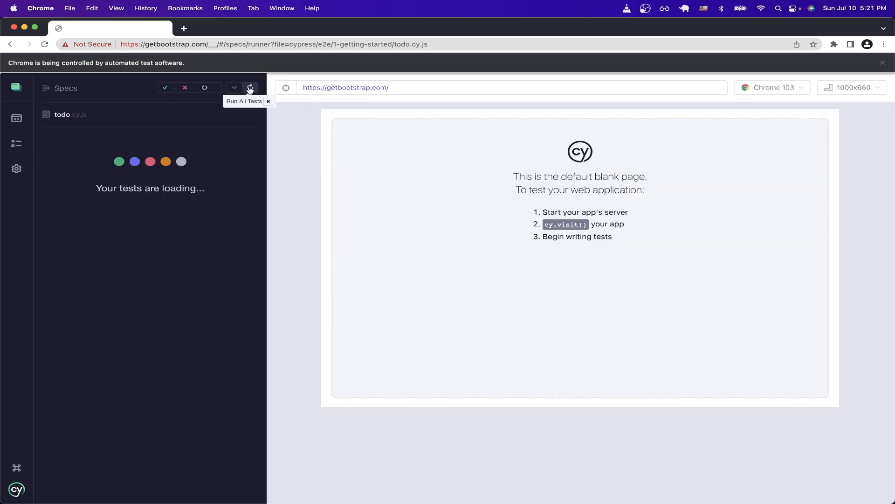
Step: Rerun the desktop navbar spec and confirm the Docs, Examples, Icons, Themes, Blog assertions pass
left_click(249, 88)
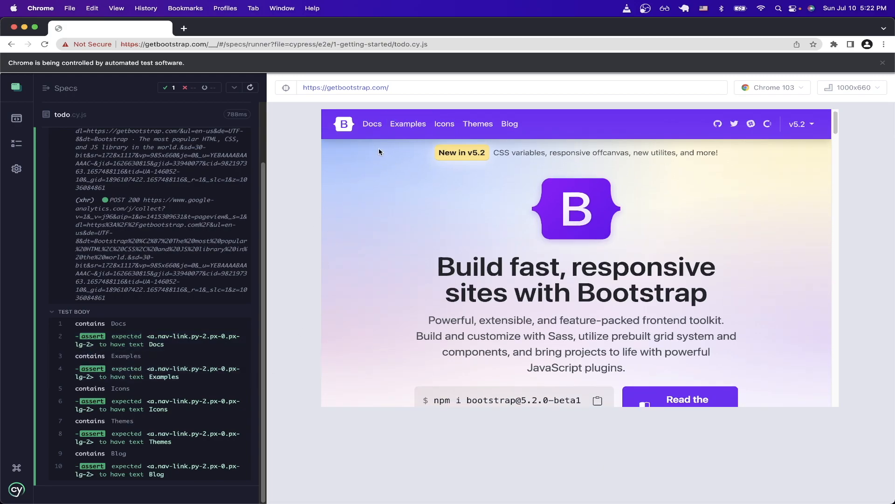
mouse_move(411, 166)
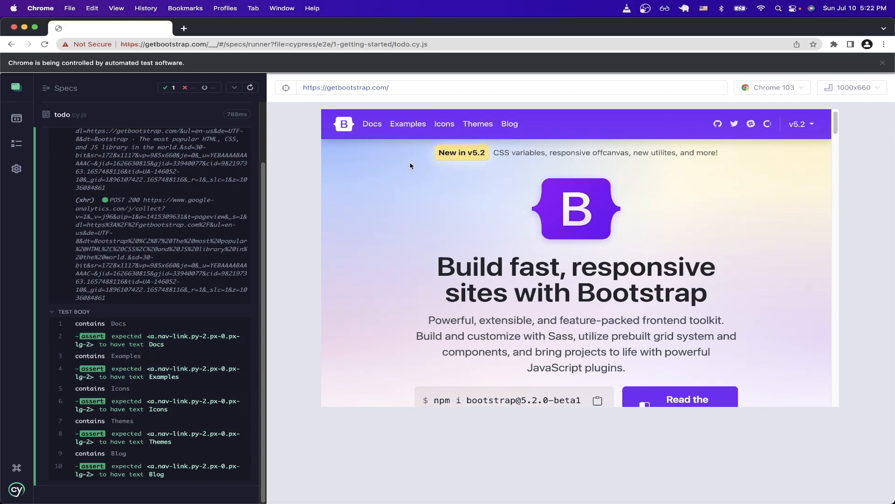
mouse_move(427, 185)
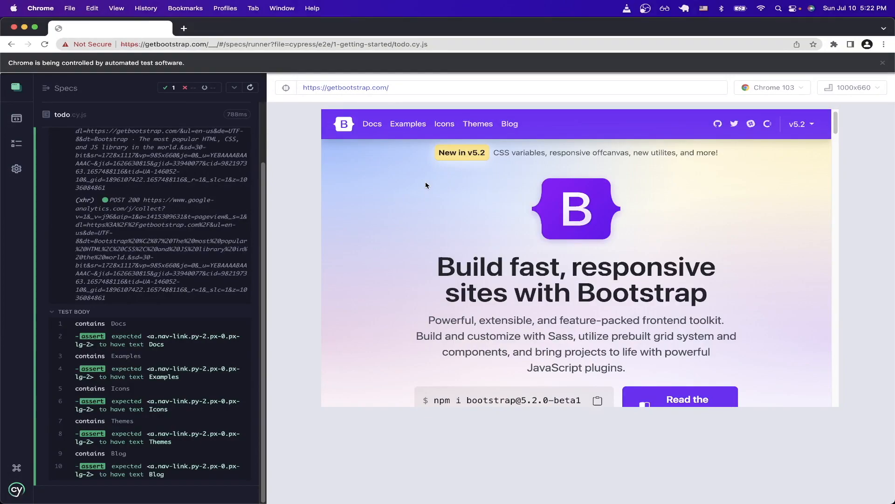
key("cmd+tab")
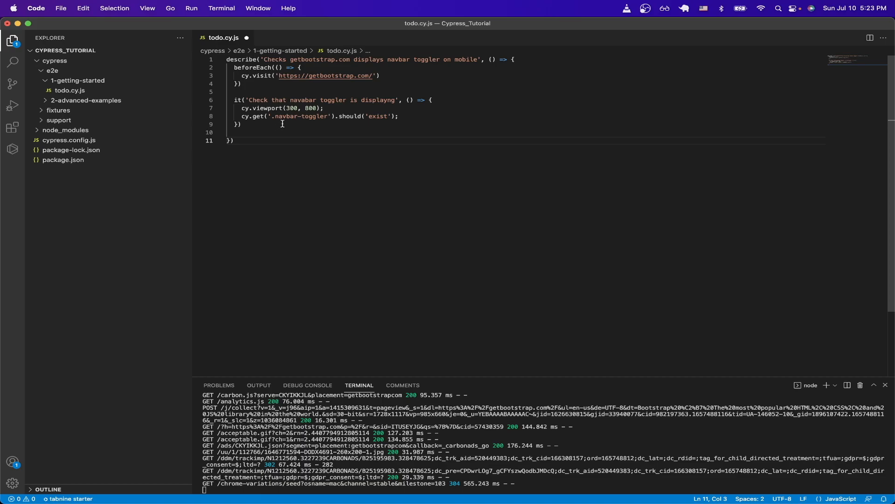
mouse_move(382, 126)
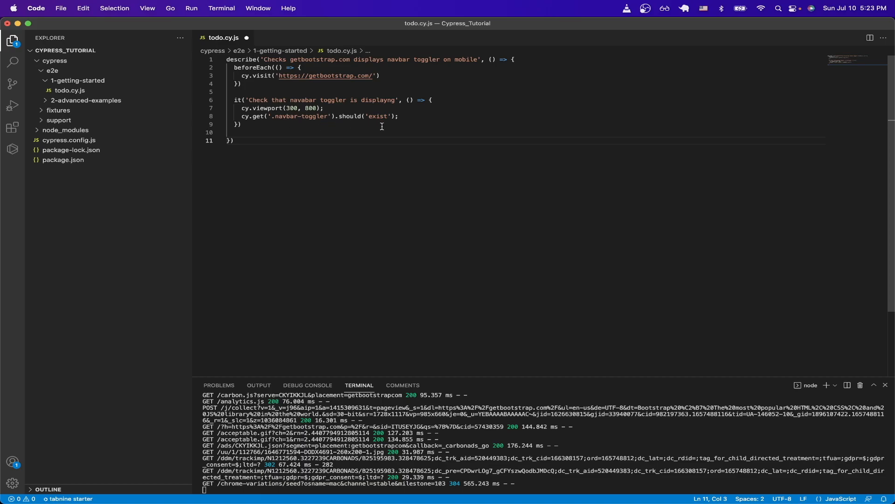
mouse_move(385, 128)
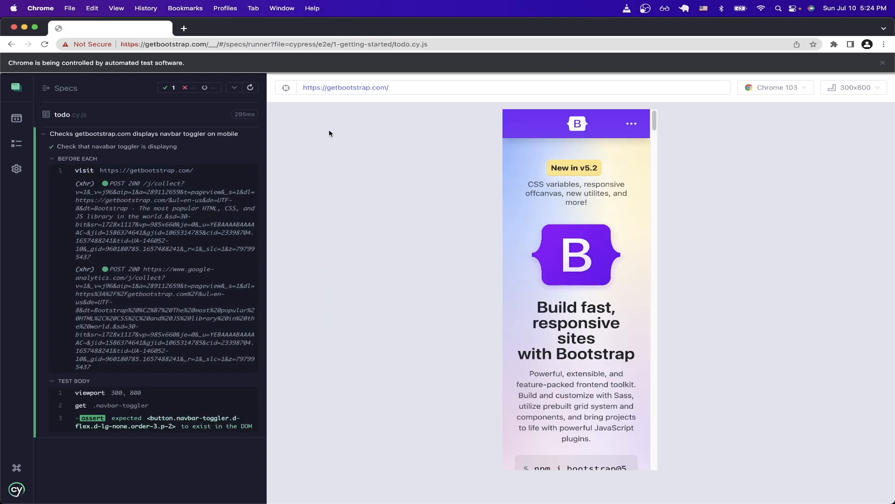
mouse_move(670, 137)
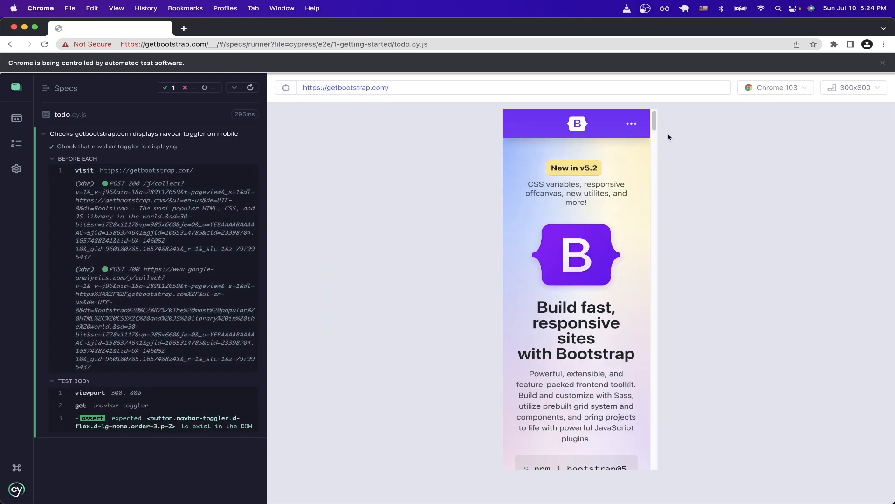
mouse_move(672, 160)
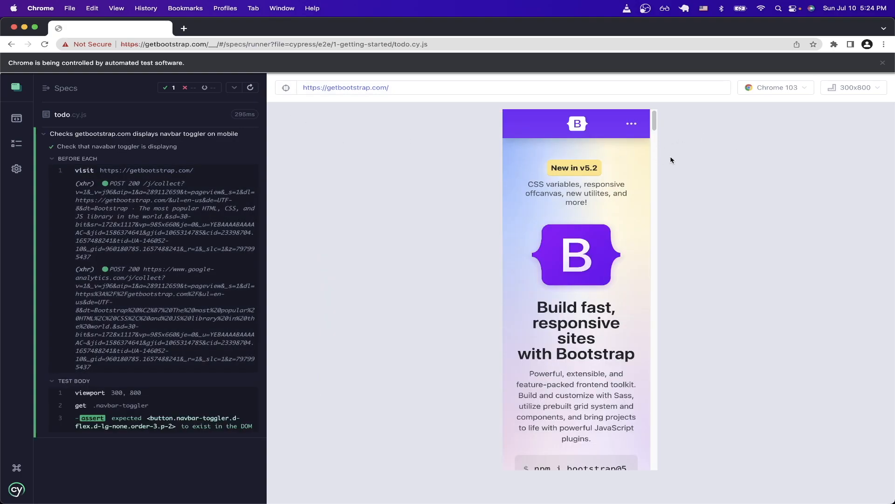
mouse_move(282, 456)
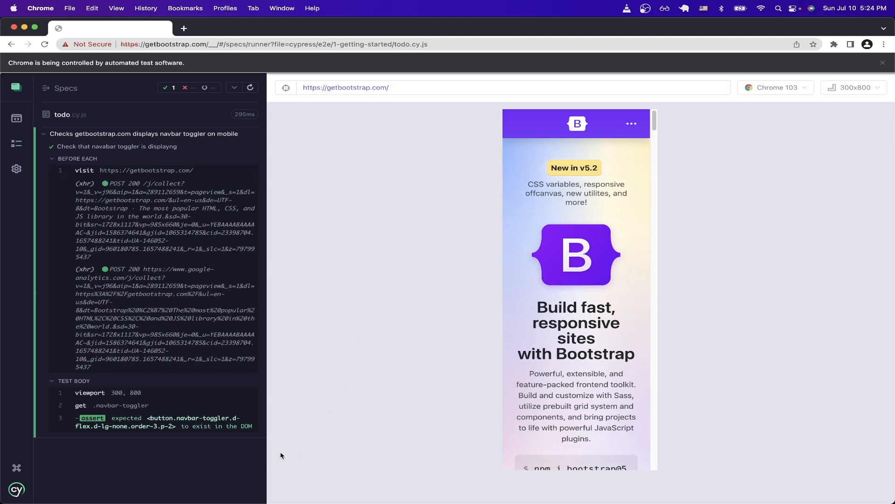
mouse_move(641, 129)
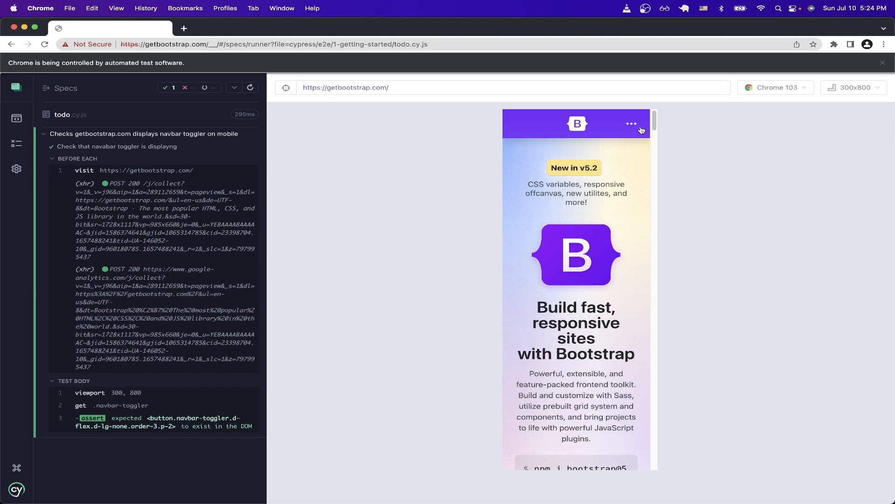
mouse_move(683, 130)
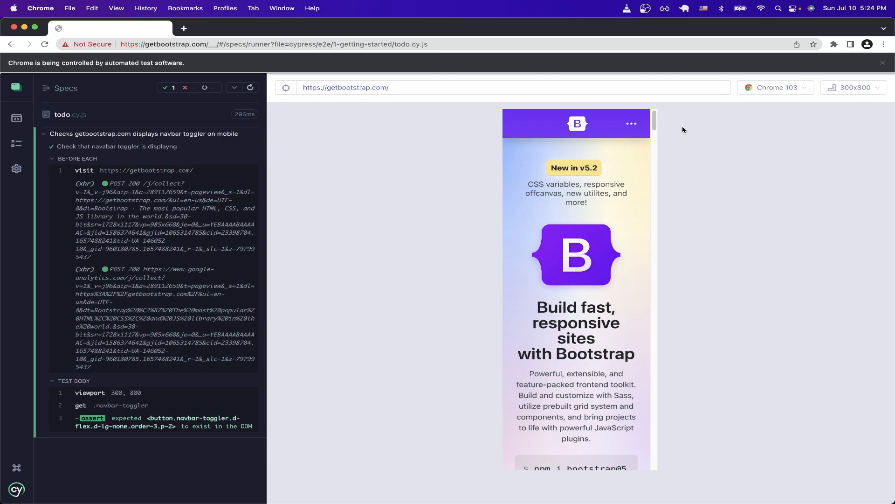